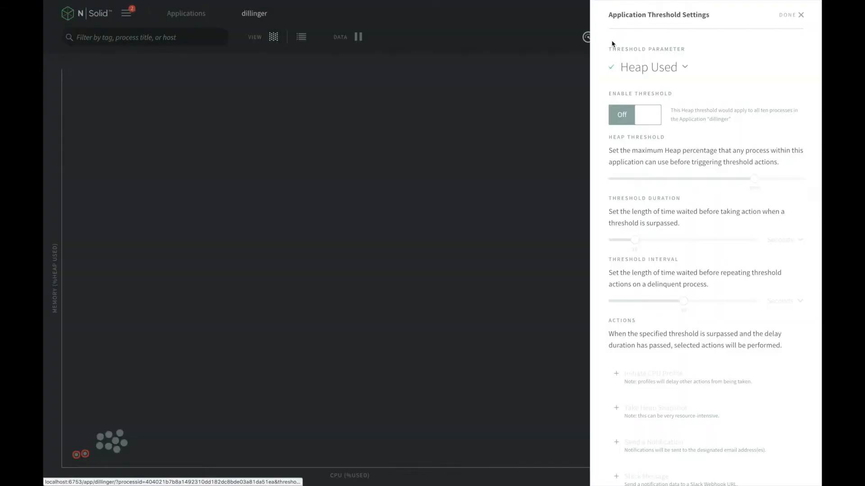
- Enable the Heap Used threshold at 75% with 30-second duration and interval for dillinger
{"action": "left_click", "coordinate": [635, 115]}
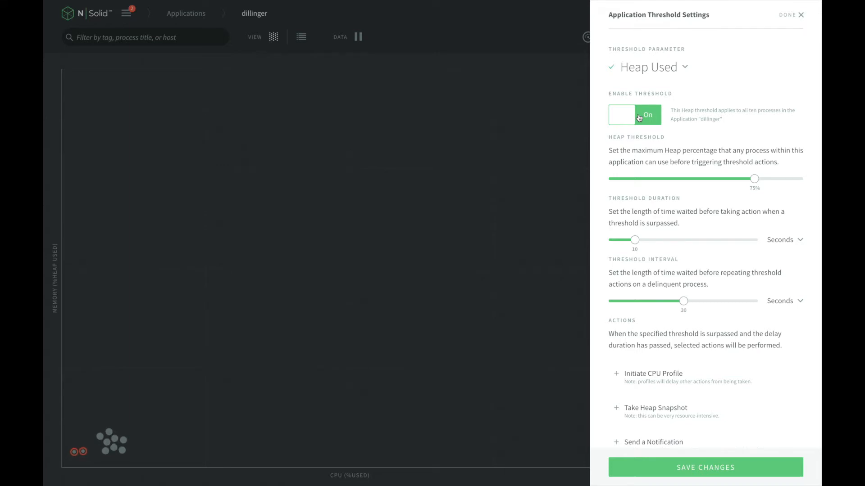
{"action": "mouse_move", "coordinate": [690, 447]}
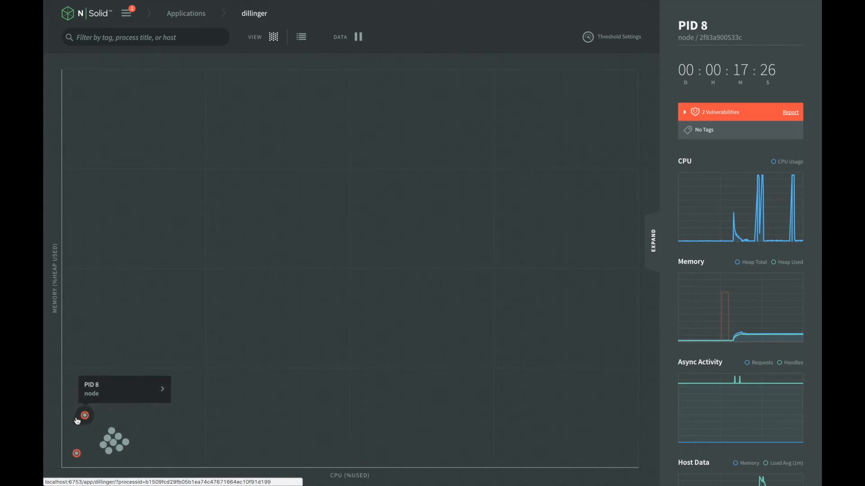
{"action": "mouse_move", "coordinate": [509, 314]}
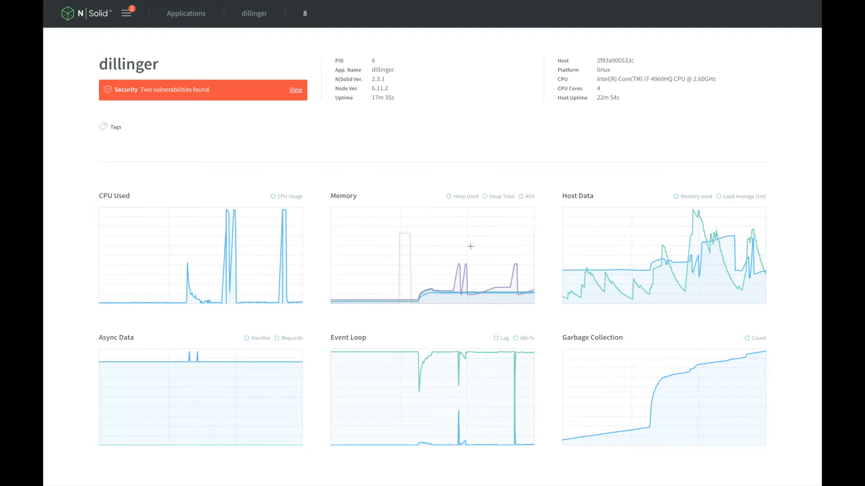
- Start a new heap snapshot of PID 8 from the Related Snapshots section
{"action": "scroll", "scroll_direction": "down", "scroll_amount": 3}
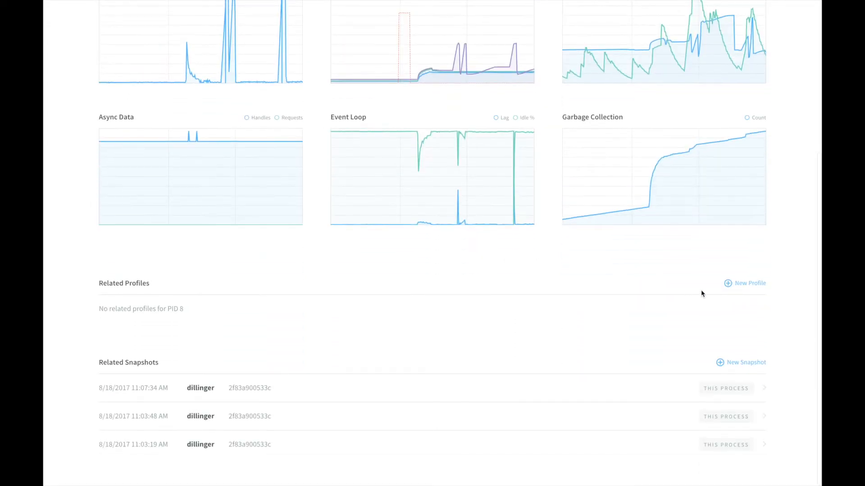
{"action": "mouse_move", "coordinate": [748, 355]}
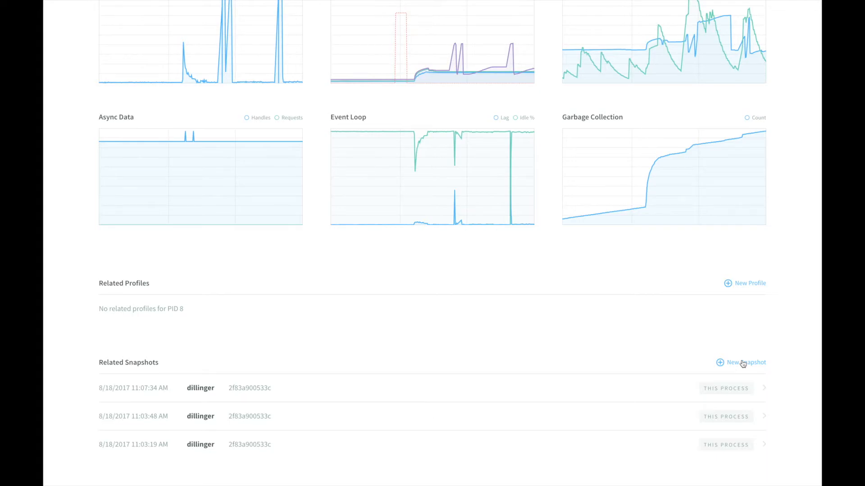
{"action": "left_click", "coordinate": [742, 362]}
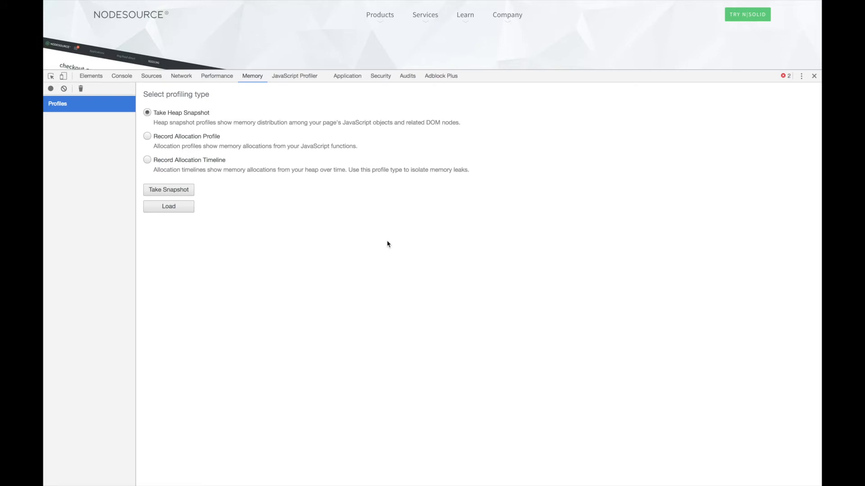
{"action": "mouse_move", "coordinate": [253, 83]}
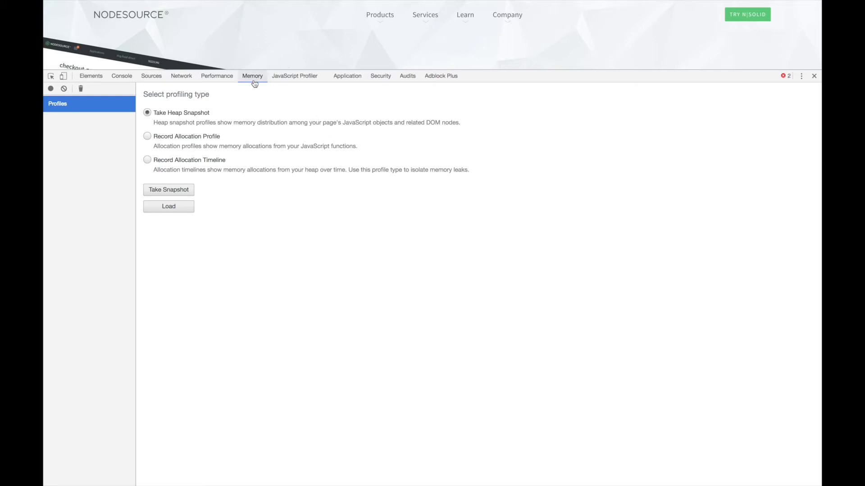
{"action": "mouse_move", "coordinate": [247, 211]}
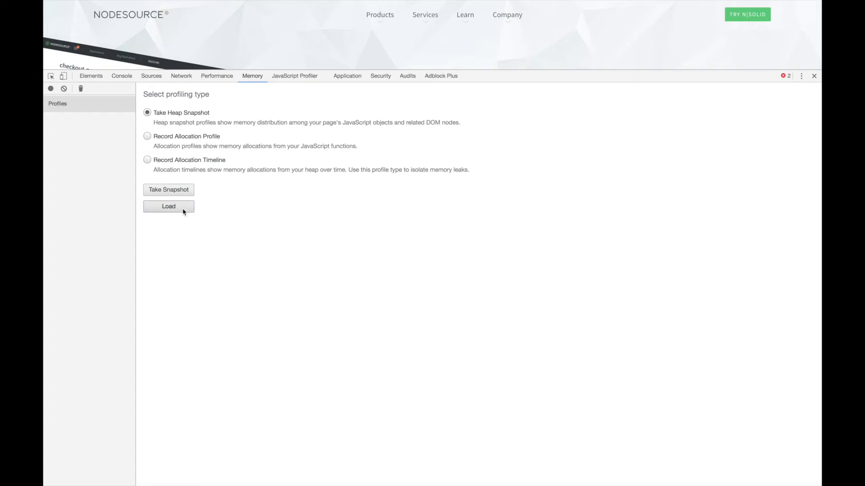
- Bring up the snapshot file picker on Downloads listing dillinger-1, -2 and -3
{"action": "left_click", "coordinate": [169, 206]}
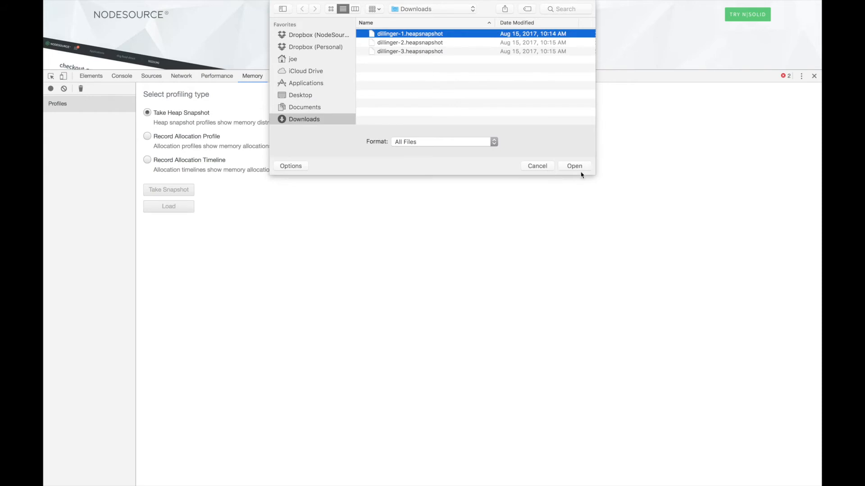
- Load the dillinger-1, dillinger-2 and dillinger-3 heap snapshots (28.8 MB each) into the Memory panel
{"action": "left_click", "coordinate": [574, 166]}
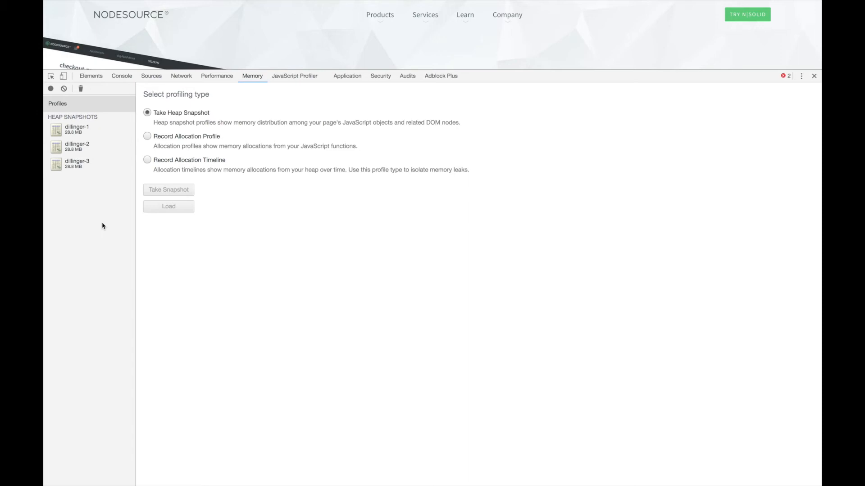
- Show the dillinger-3 snapshot's constructor summary with the allocation-range choices listed
{"action": "left_click", "coordinate": [77, 163]}
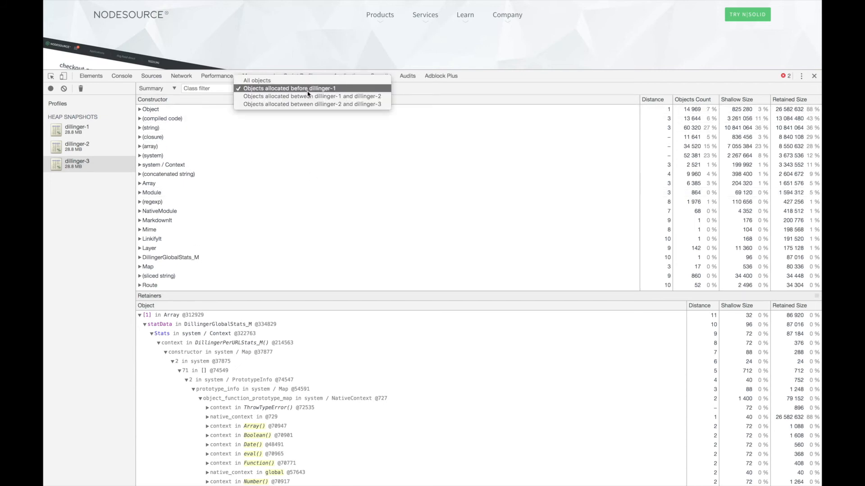
- Compare dillinger-3 against dillinger-2, revealing 500 new DillingerPerURLStats_M objects (+20,000 size delta)
{"action": "left_click", "coordinate": [311, 97]}
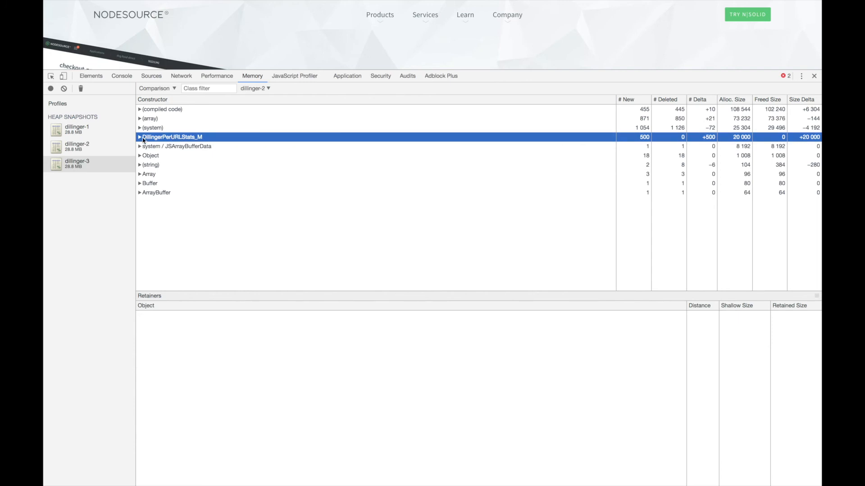
- Expand DillingerPerURLStats_M into its 40-byte instances with the DillingerGlobalStats_M statData retainer chain
{"action": "left_click", "coordinate": [140, 137]}
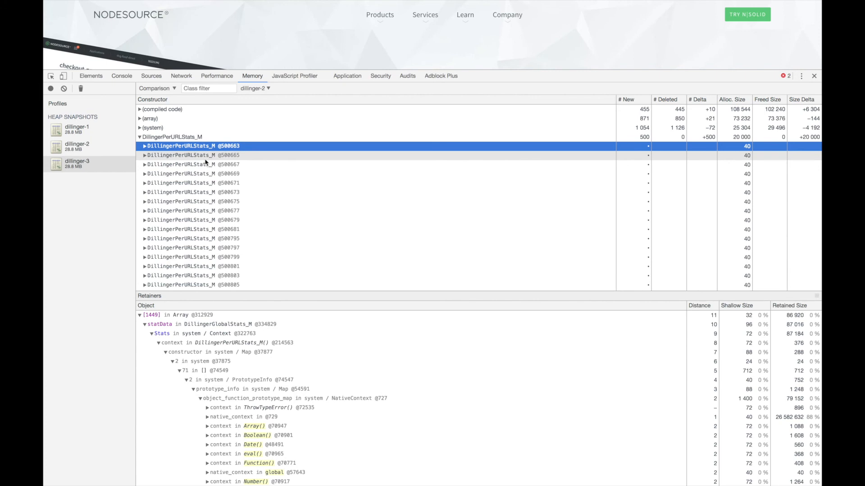
{"action": "mouse_move", "coordinate": [164, 236]}
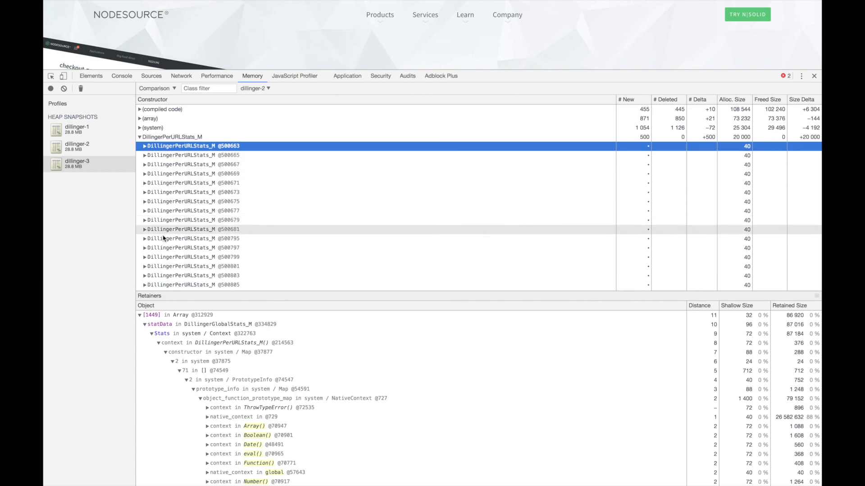
{"action": "mouse_move", "coordinate": [182, 245]}
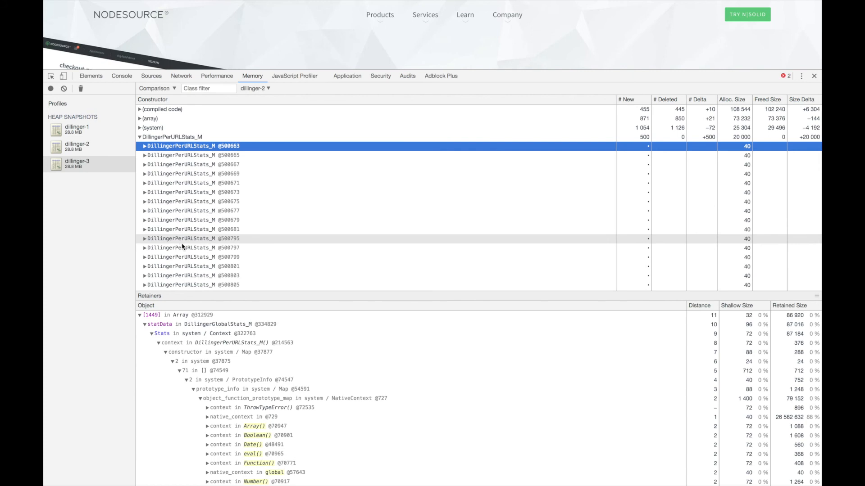